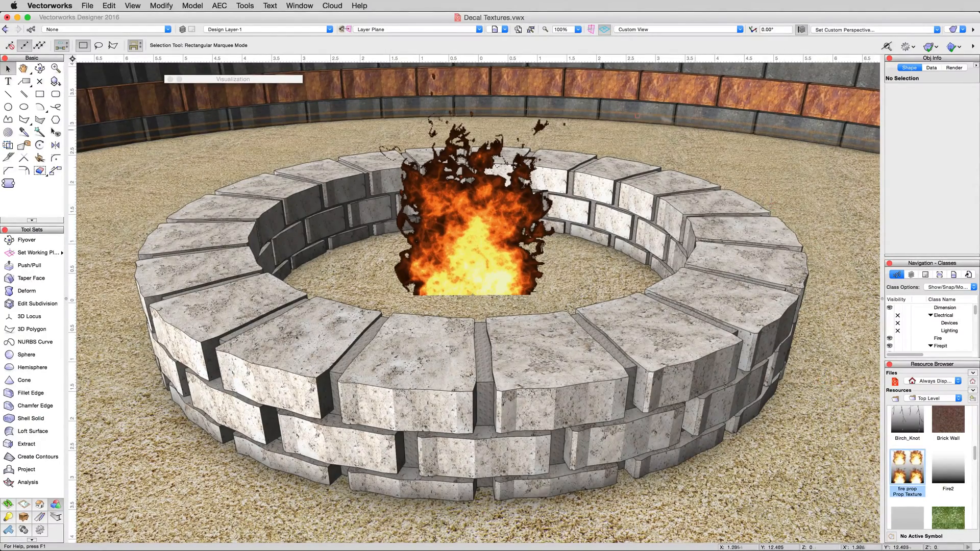
# Step: Restore the '5 - Decal Textures' saved view showing the firepit stone slab close-up
pyautogui.click(494, 30)
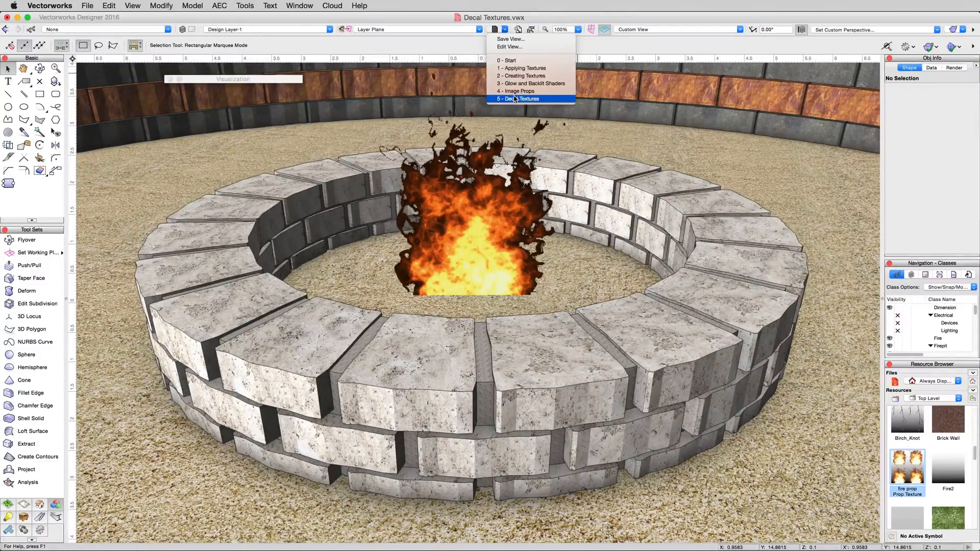
pyautogui.click(522, 99)
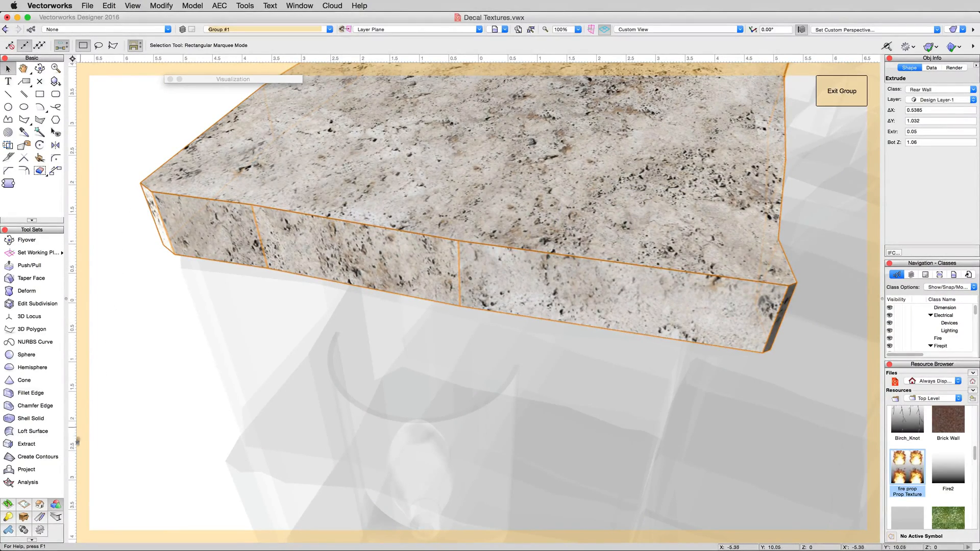
pyautogui.moveTo(34, 457)
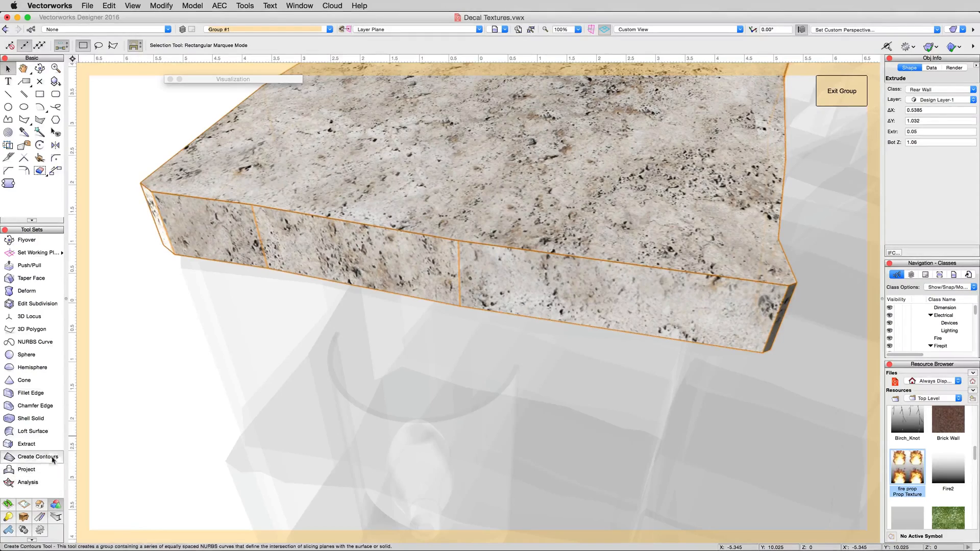
# Step: Extract the slab's right-hand front face as a separate NURBS surface
pyautogui.click(26, 444)
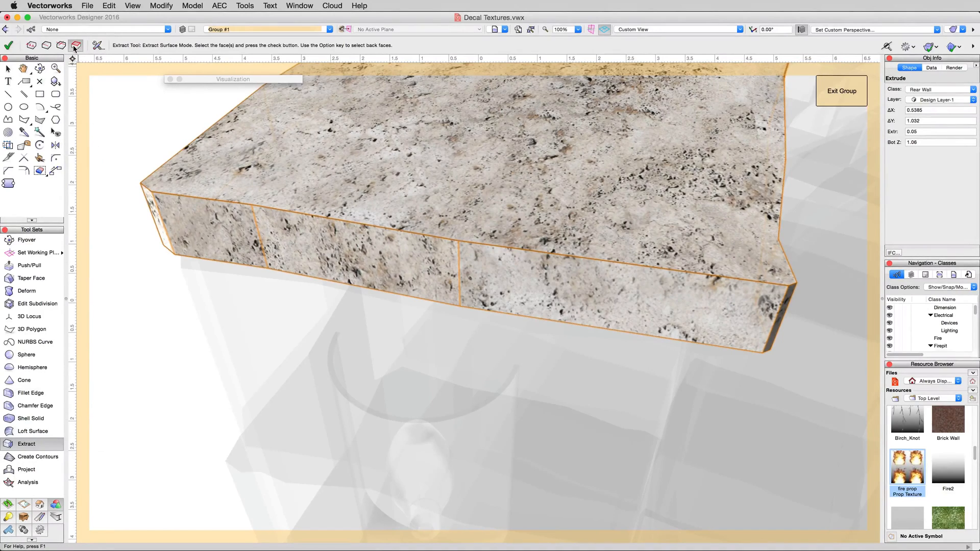
pyautogui.click(624, 300)
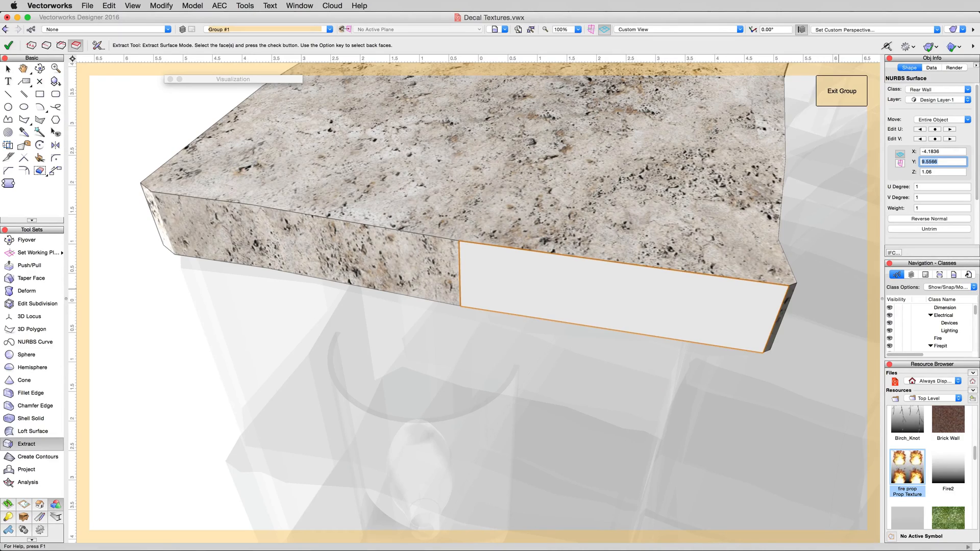
# Step: Assign the White Grey Rock RT texture to the extracted face and return to selection
pyautogui.click(952, 68)
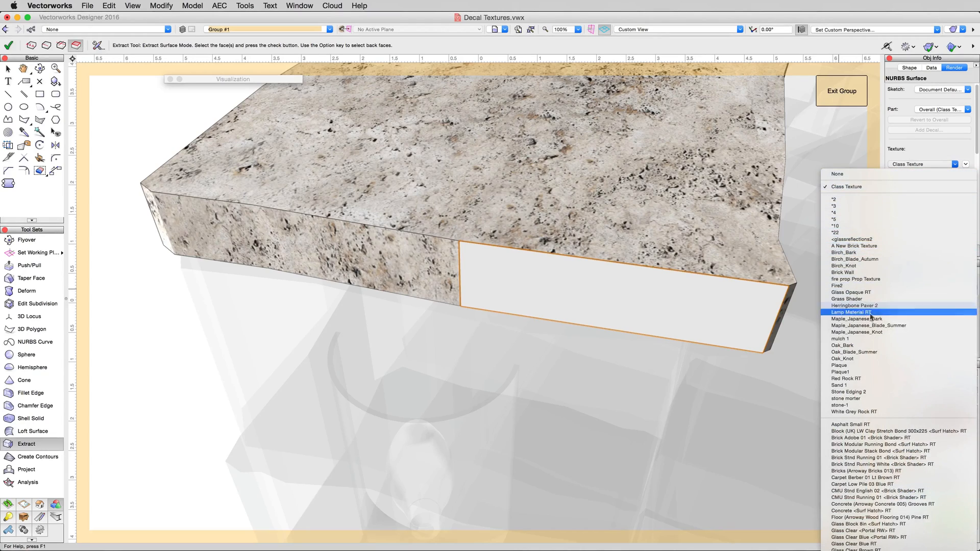
pyautogui.click(853, 411)
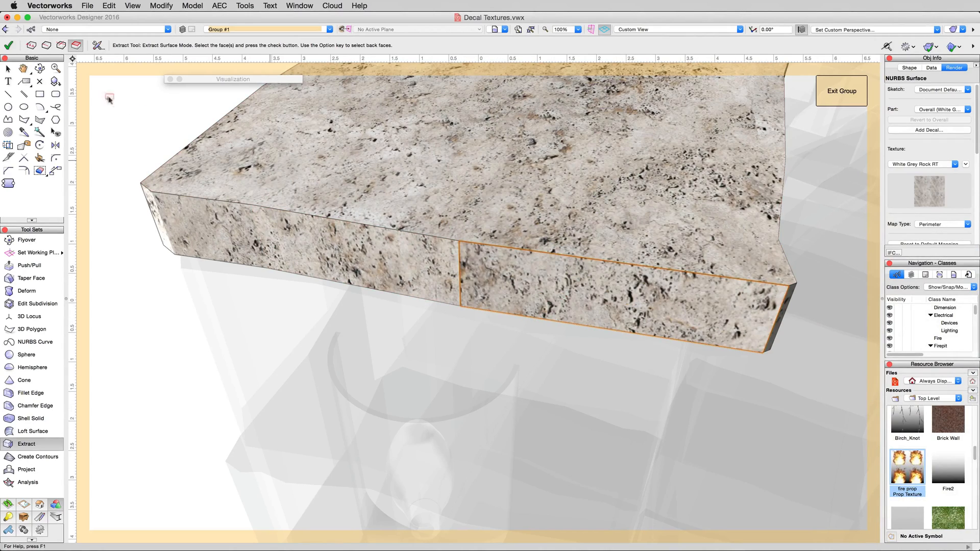
pyautogui.click(9, 68)
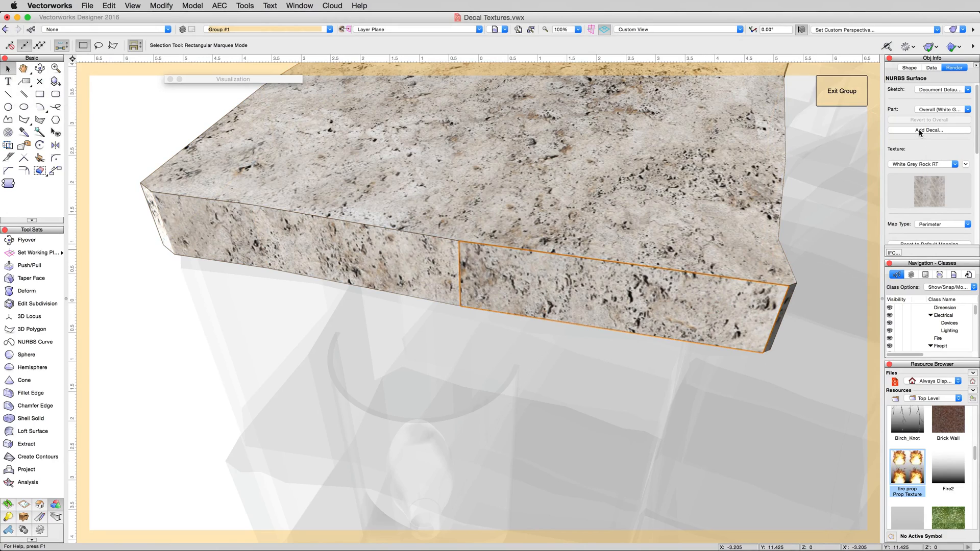
# Step: Add a decal to the surface, keeping the mapping type and reusing the existing plaque image
pyautogui.click(928, 129)
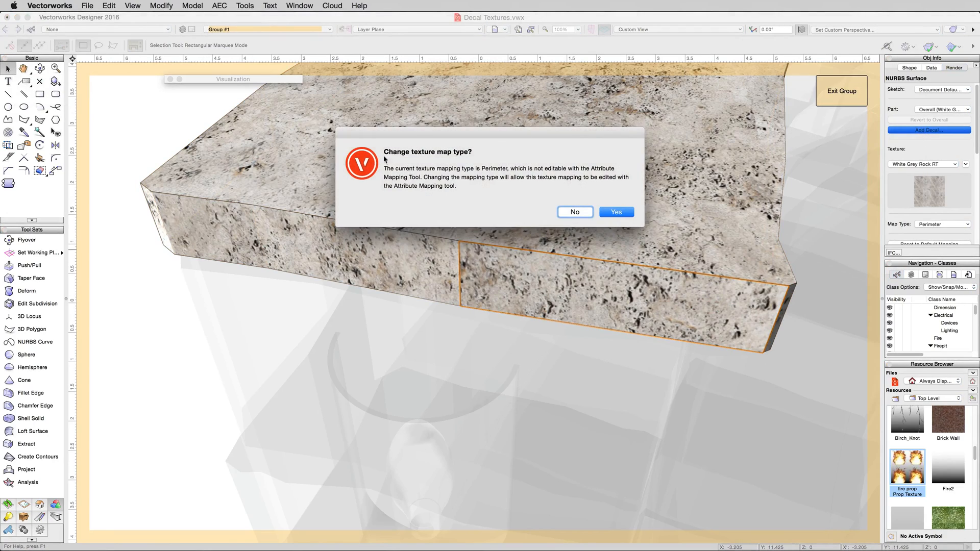
pyautogui.moveTo(488, 177)
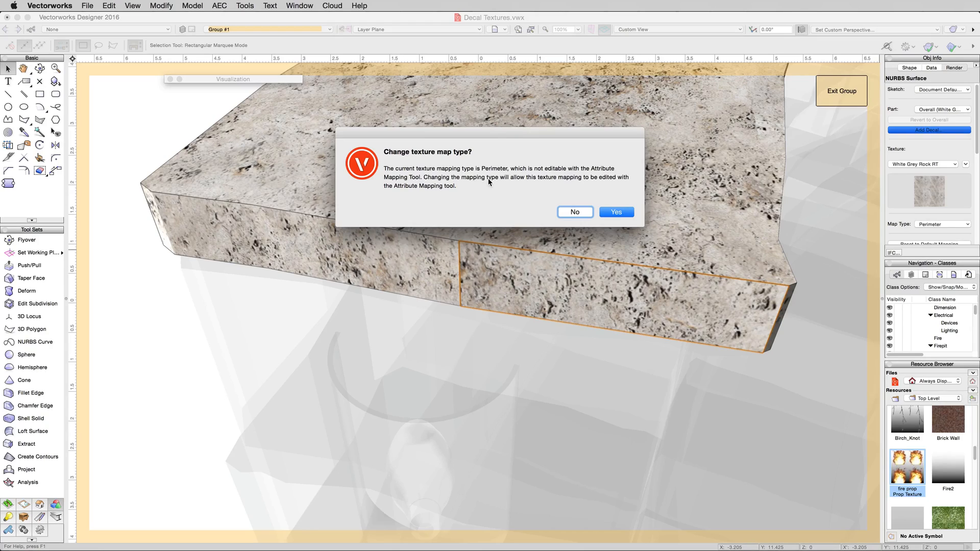
pyautogui.moveTo(512, 176)
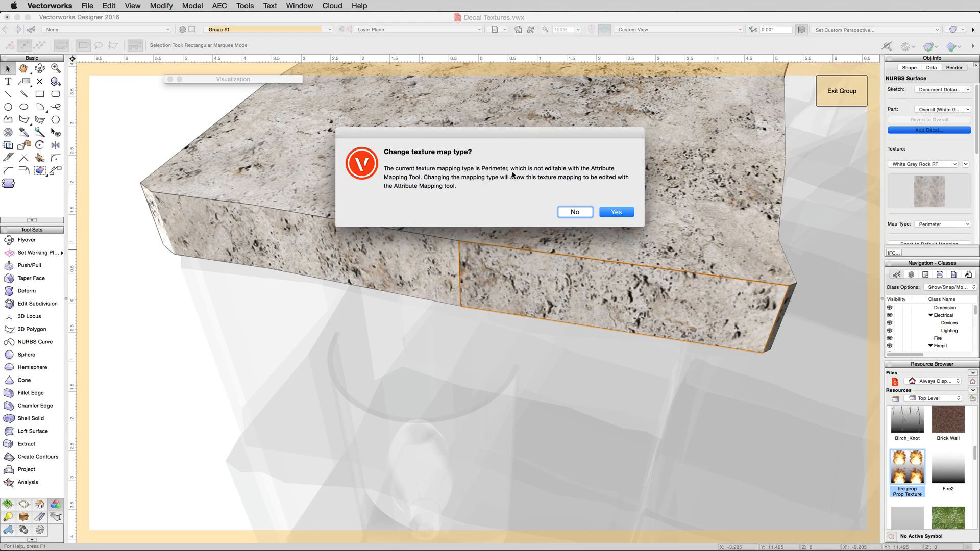
pyautogui.click(573, 213)
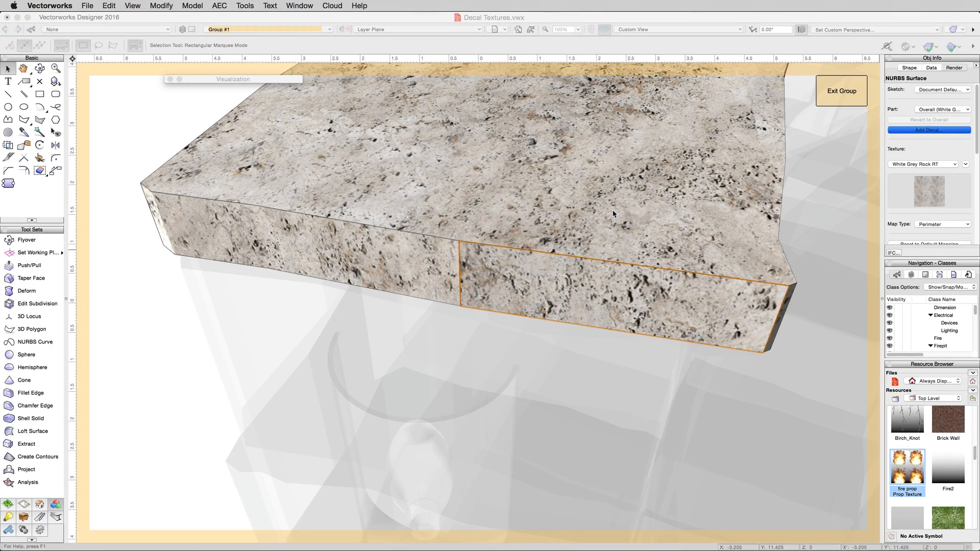
pyautogui.click(928, 129)
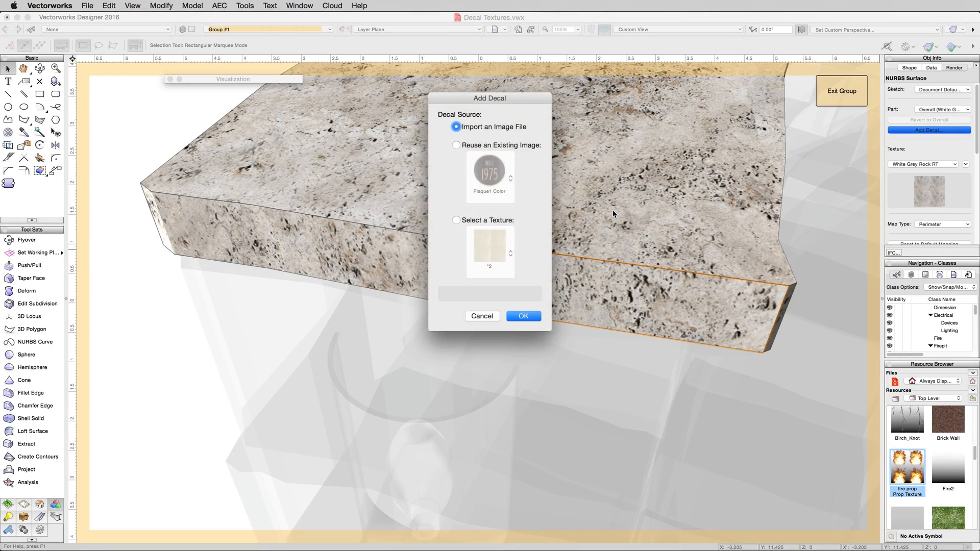
pyautogui.moveTo(520, 157)
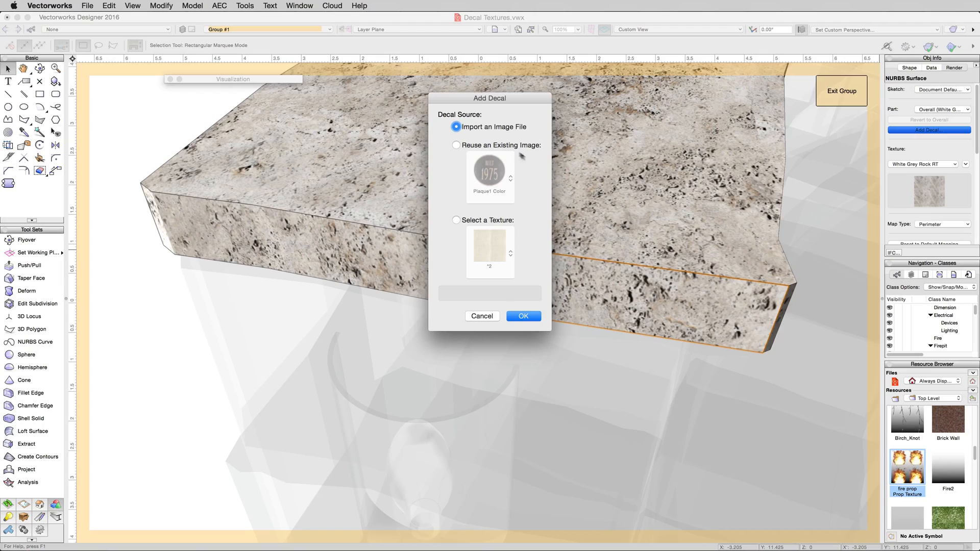
pyautogui.moveTo(470, 146)
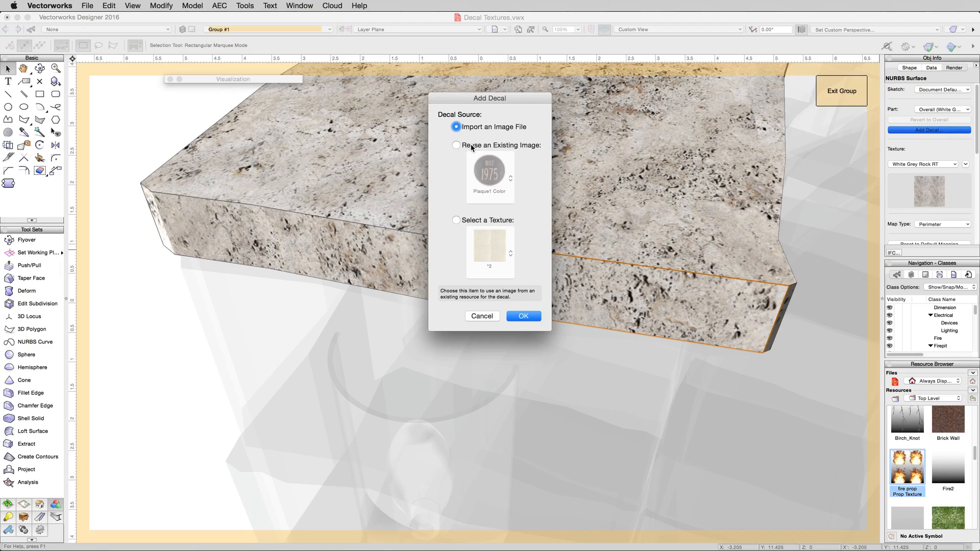
pyautogui.click(456, 145)
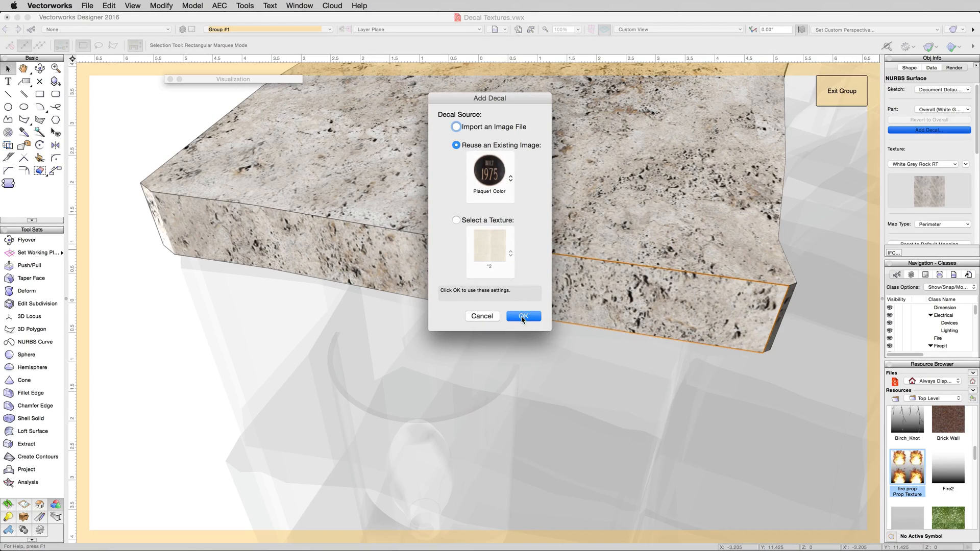
pyautogui.click(523, 317)
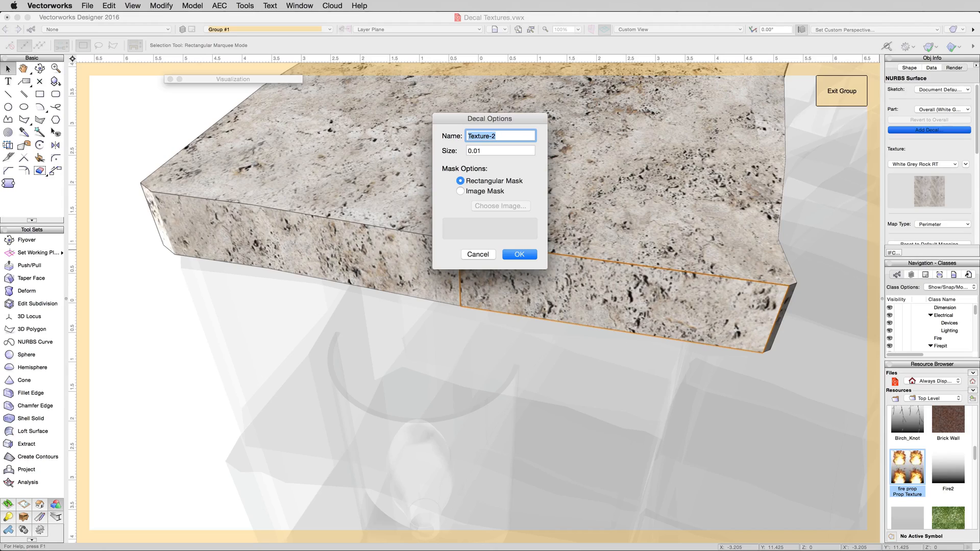
pyautogui.moveTo(489, 192)
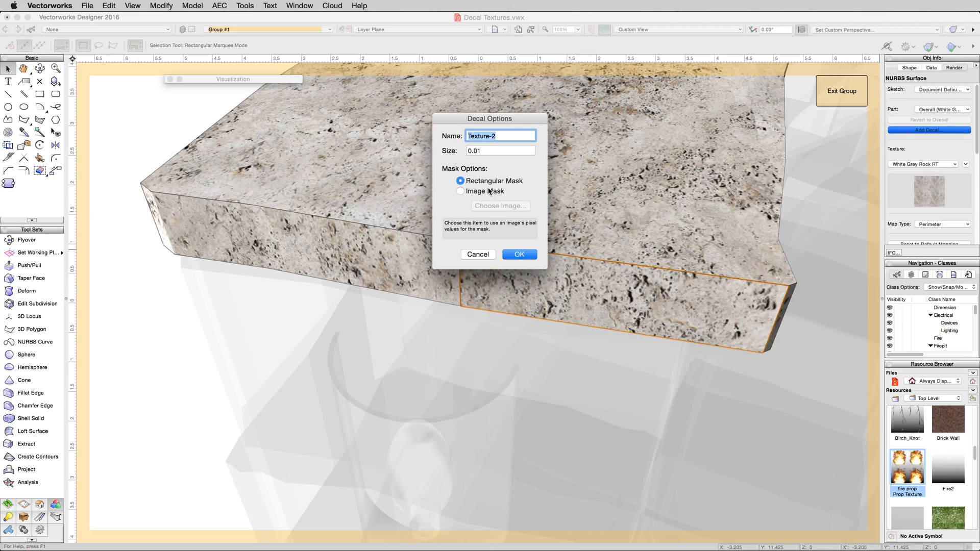
# Step: Set the decal mask to an image mask from its own plaque image using Transparent Color
pyautogui.click(461, 191)
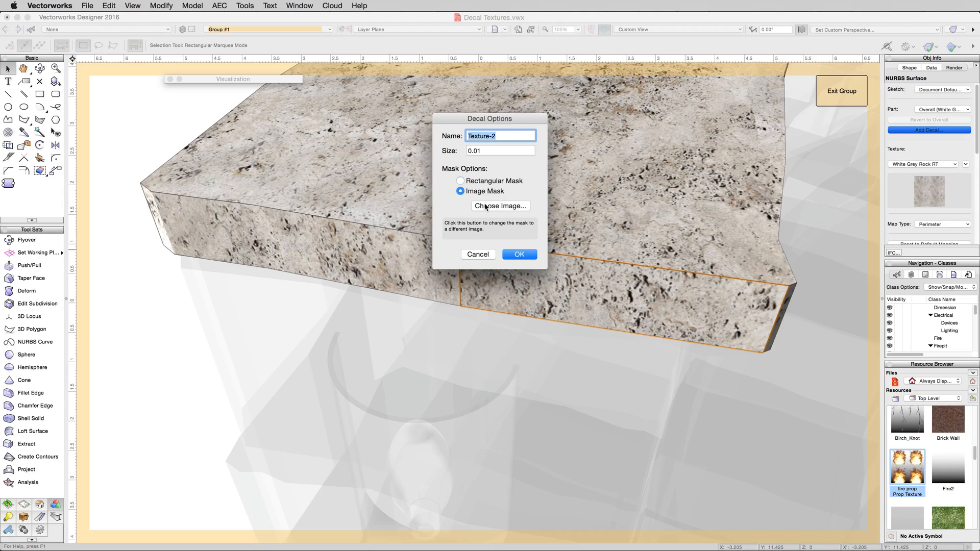
pyautogui.click(499, 206)
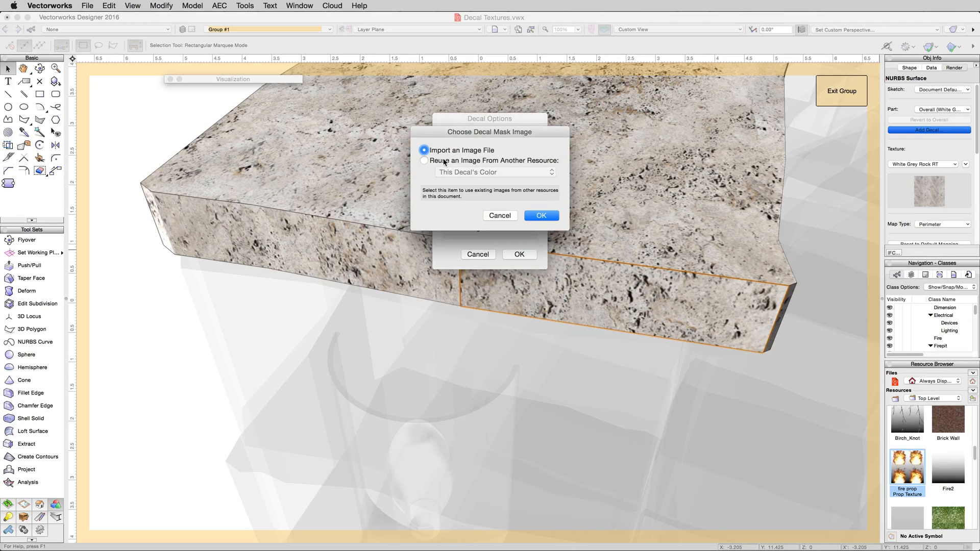
pyautogui.click(425, 160)
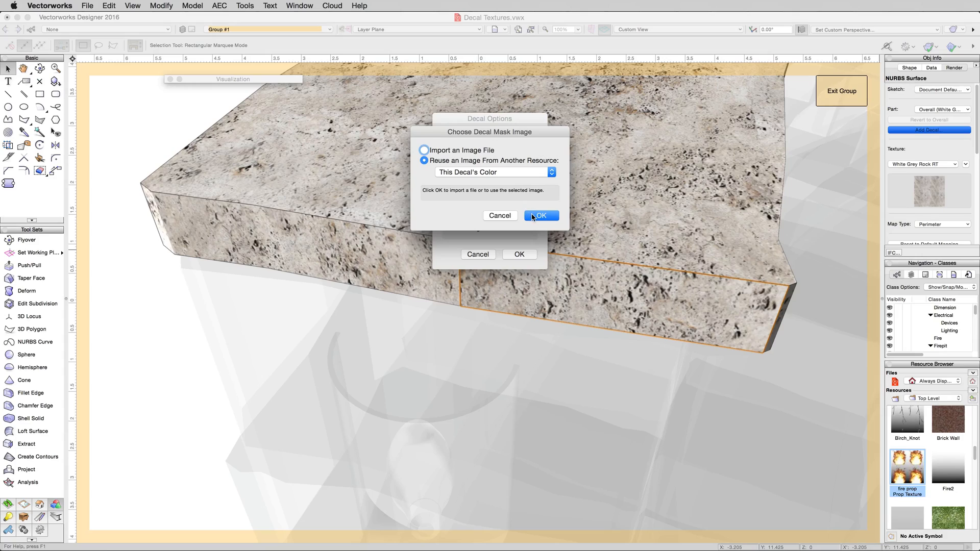
pyautogui.click(539, 215)
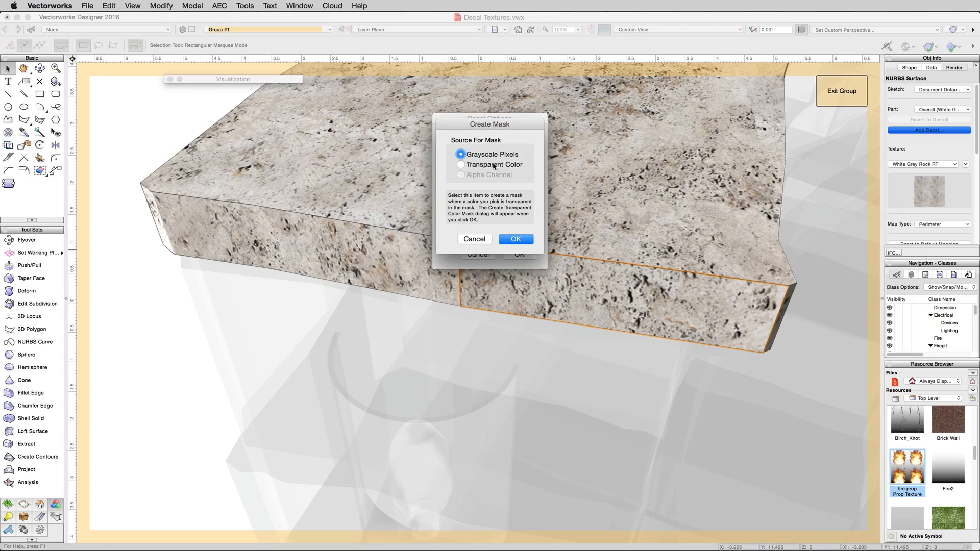
pyautogui.click(460, 164)
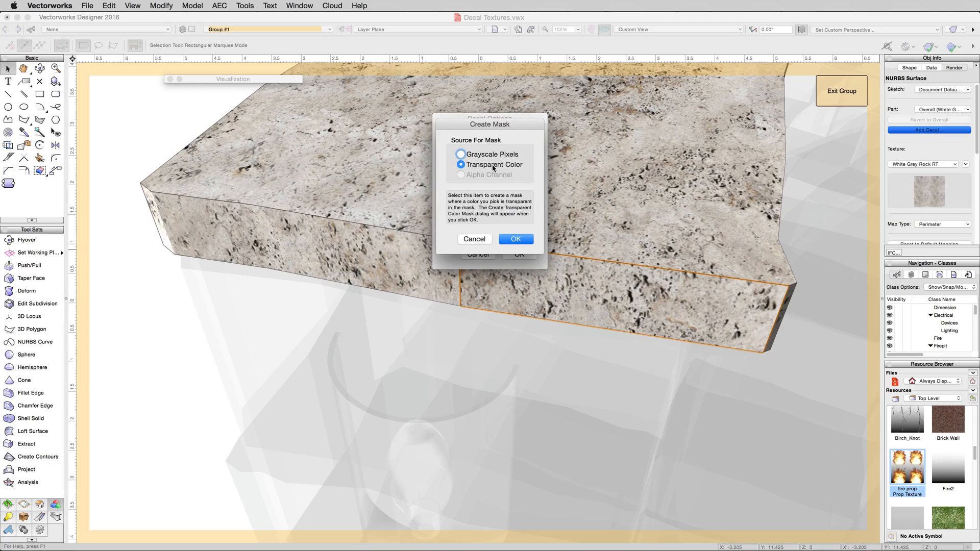
pyautogui.click(514, 238)
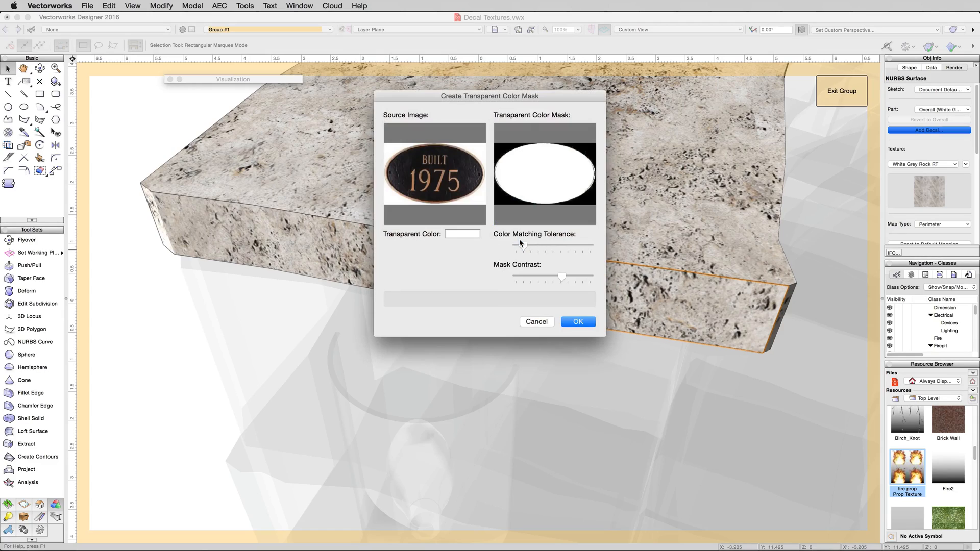
pyautogui.moveTo(481, 201)
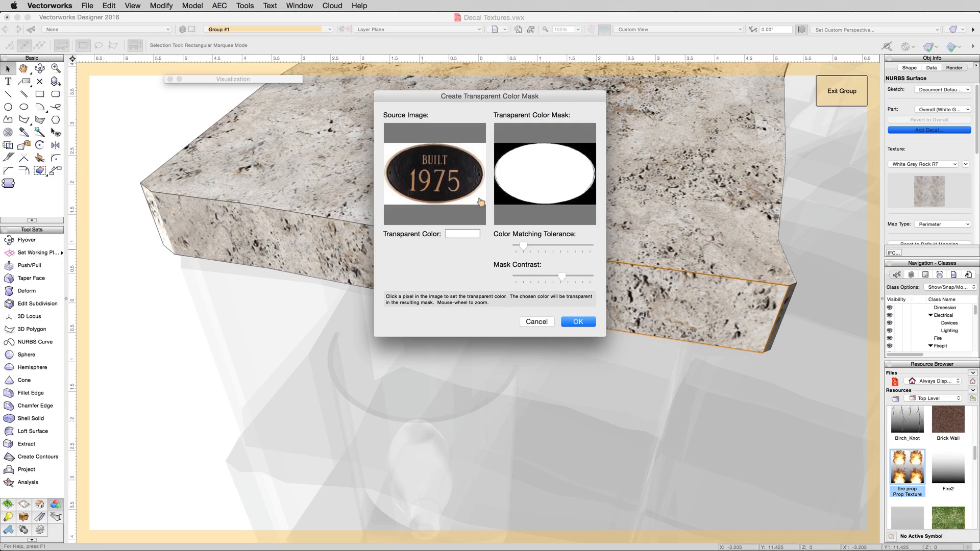
pyautogui.moveTo(497, 168)
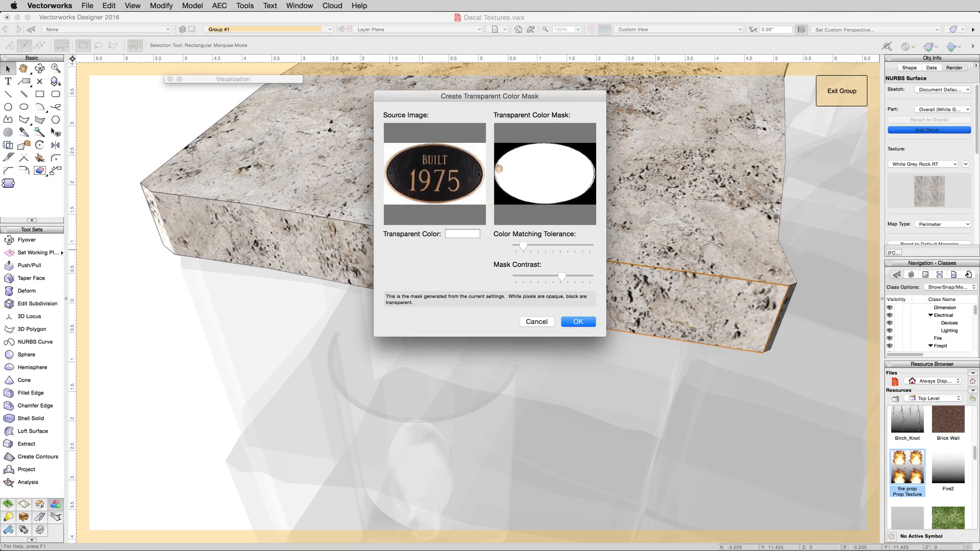
pyautogui.moveTo(574, 189)
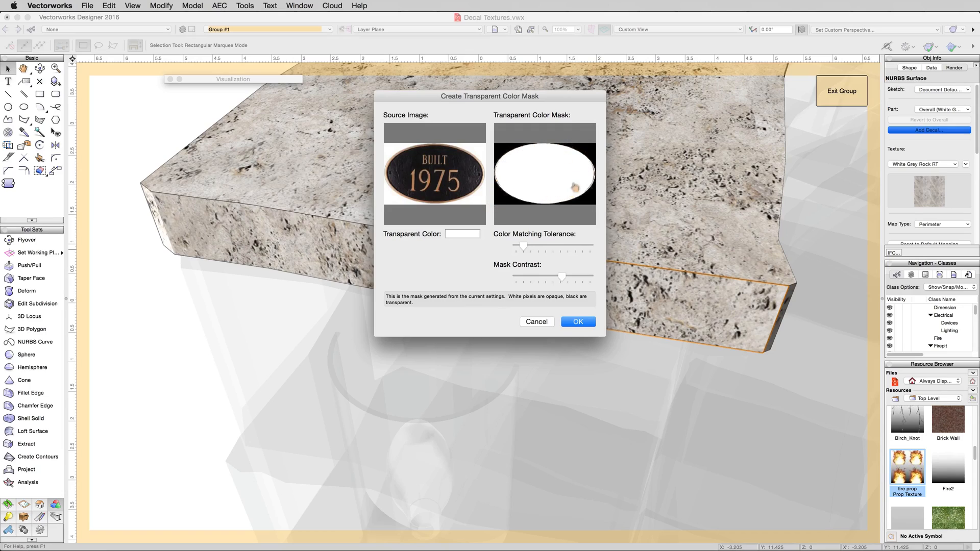
pyautogui.moveTo(412, 177)
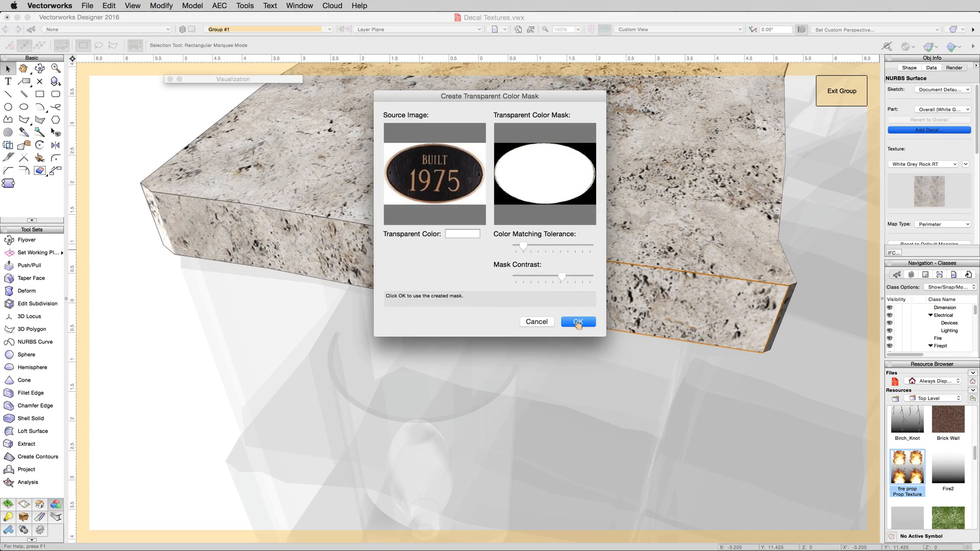
# Step: Accept the transparent-colour mask keeping the oval plaque opaque over a clear background
pyautogui.click(578, 321)
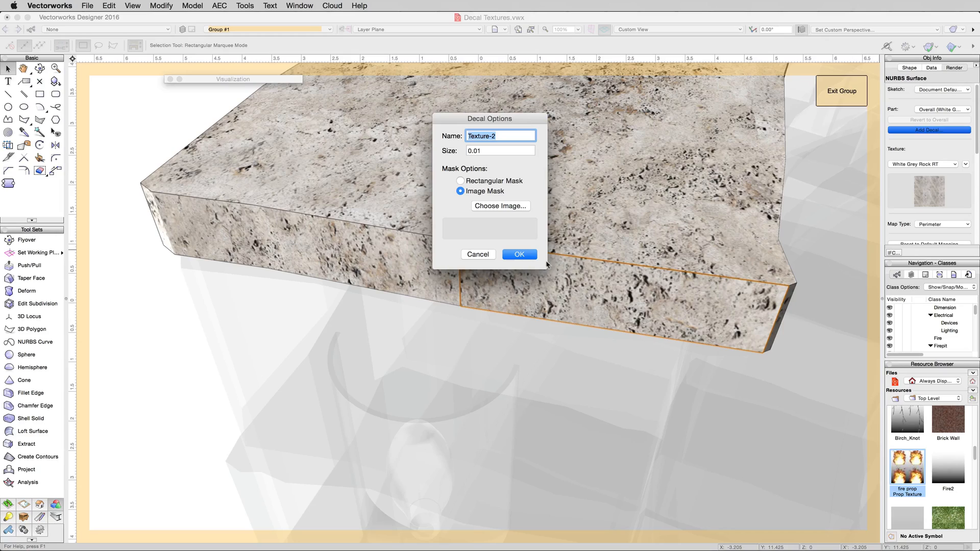
# Step: Name the decal 'Plaque Decal' and apply it to the extracted face
pyautogui.write('Pl')
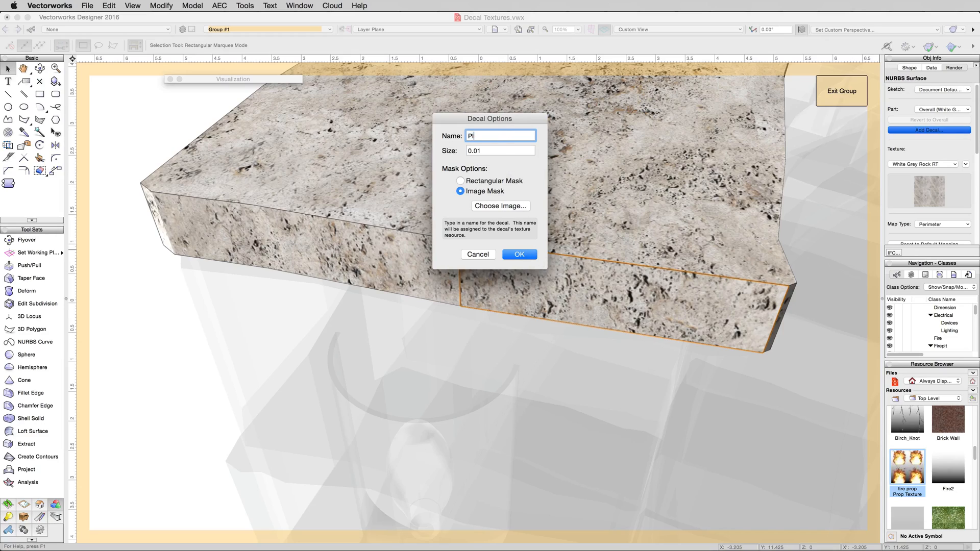
pyautogui.write('aque Decal')
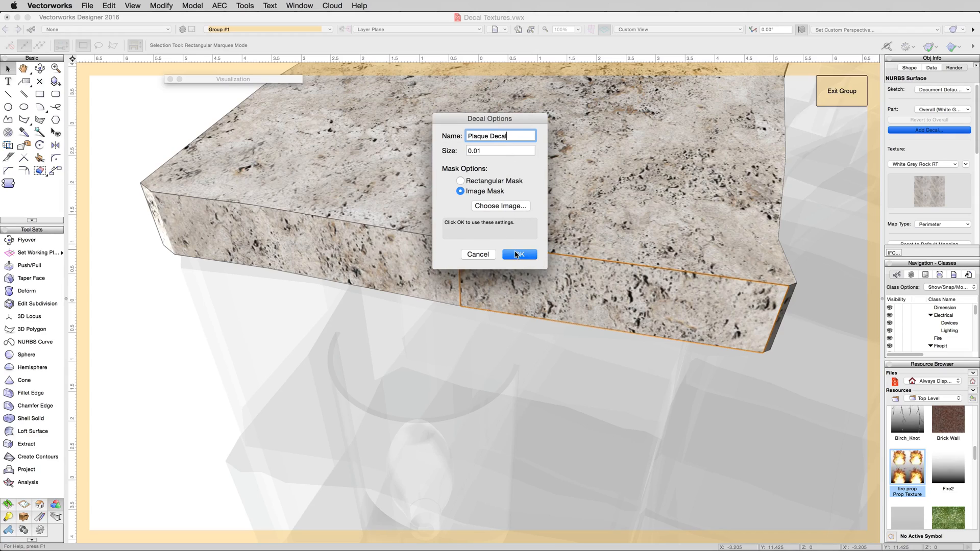
pyautogui.click(518, 254)
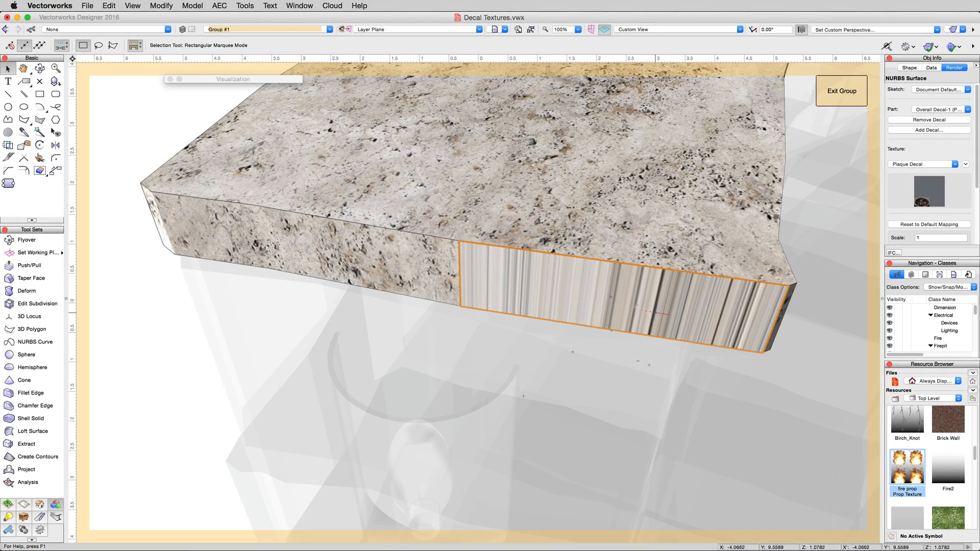
# Step: Map the Plaque Decal with Attribute Mapping, aligning and placing the BUILT 1975 oval on the face
pyautogui.click(9, 145)
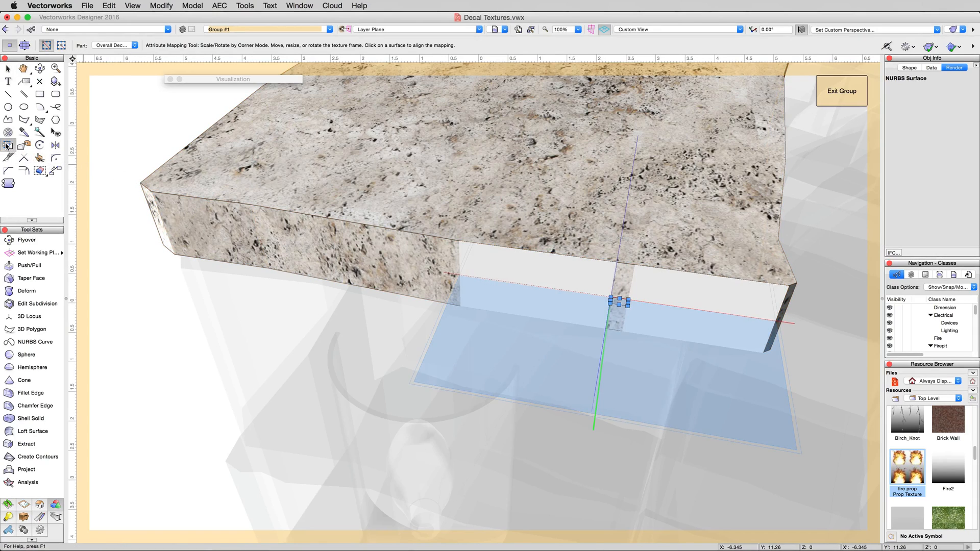
pyautogui.click(618, 303)
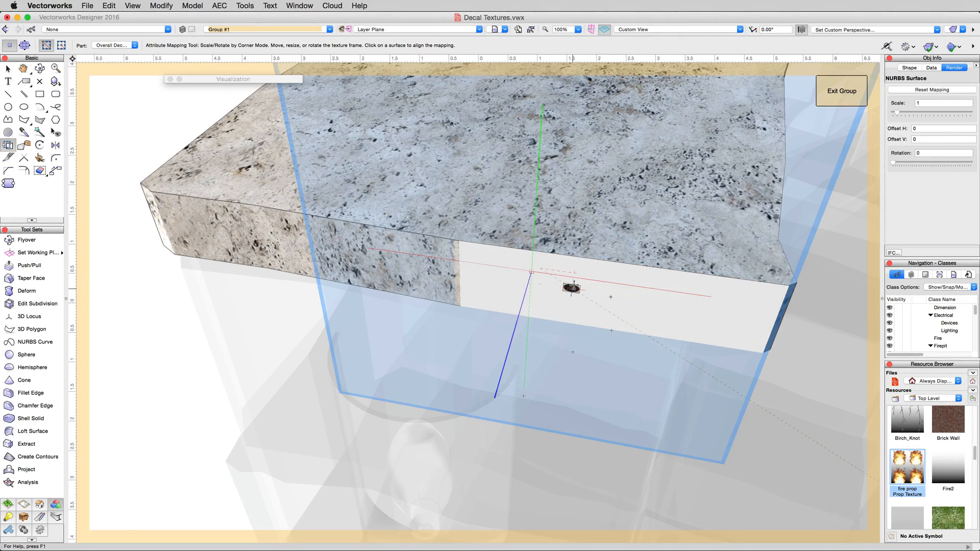
pyautogui.click(570, 289)
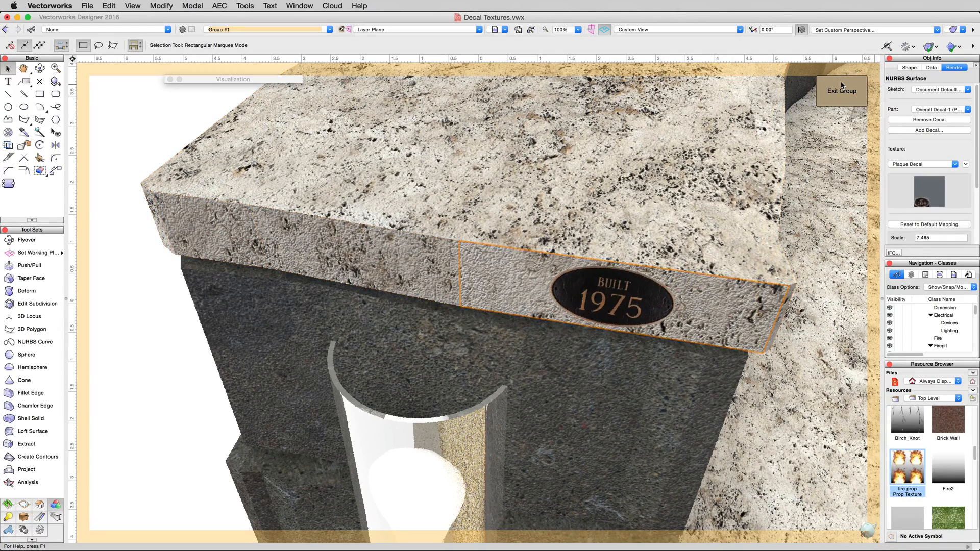
# Step: Exit the slab group back to the whole firepit and list the rendering modes
pyautogui.click(841, 91)
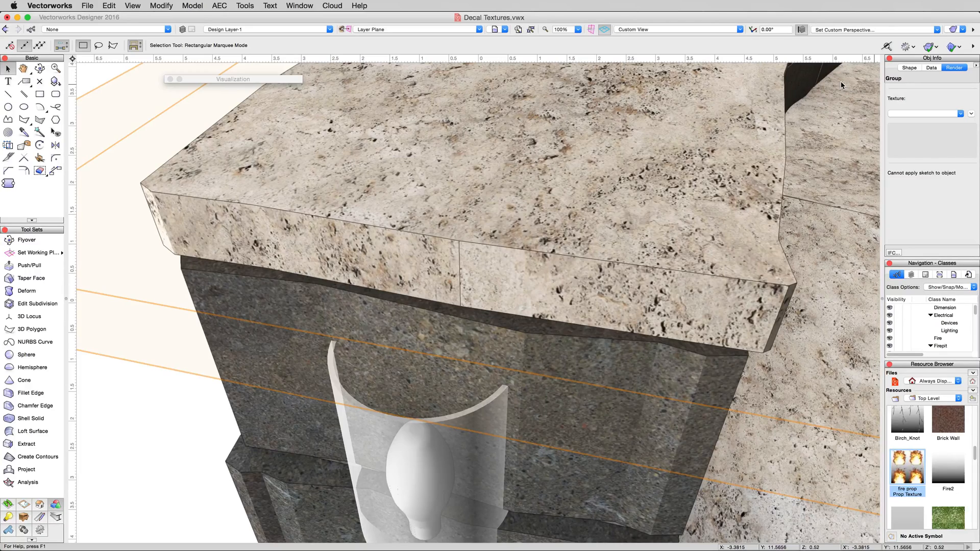
pyautogui.click(947, 30)
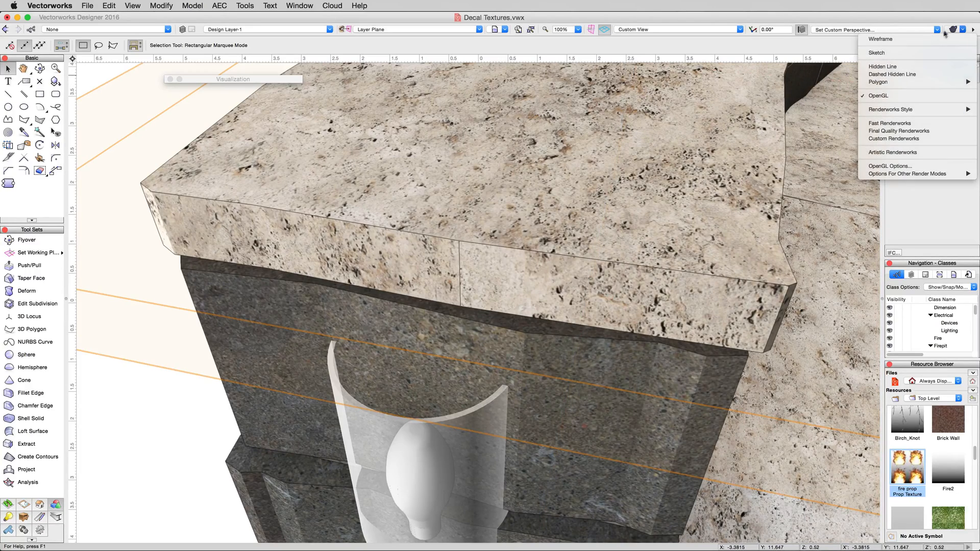